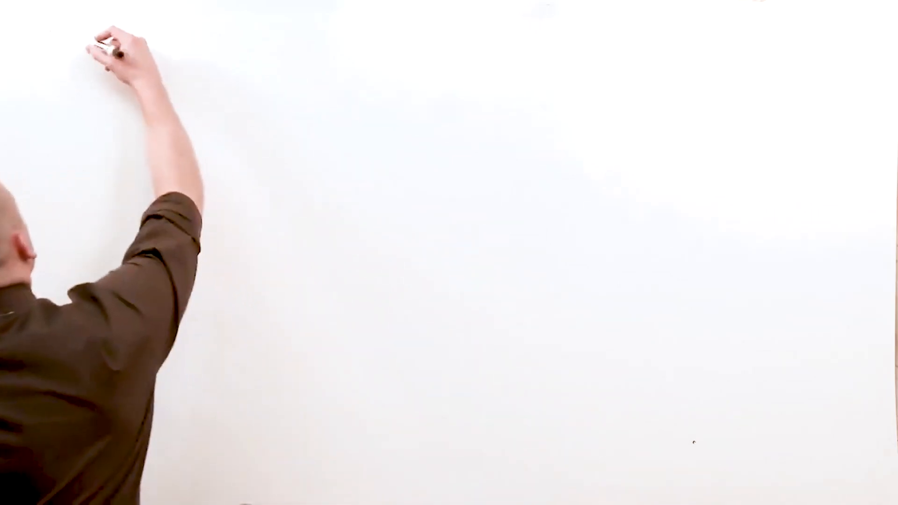
# Write the 'Schiz' title and pathophysiology line noting thought disorder and genetic cause
pyautogui.write('Schizophrenia')
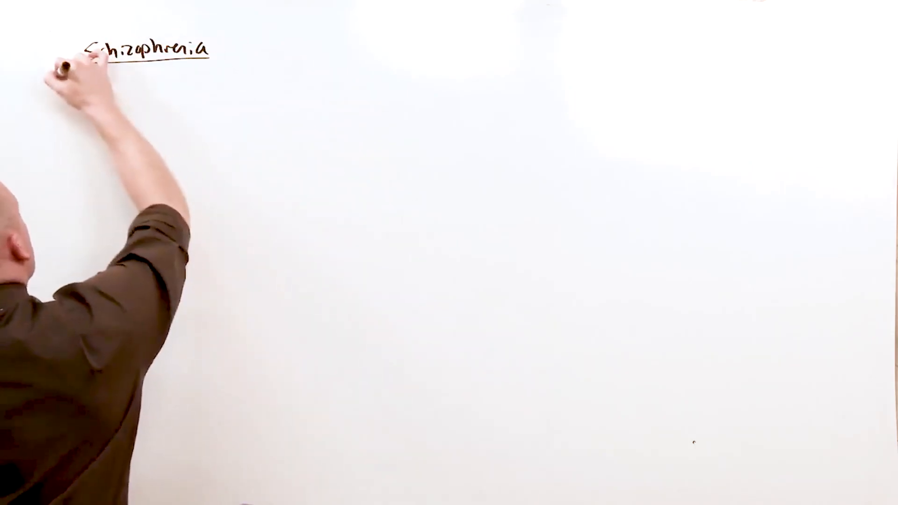
pyautogui.write('Path:')
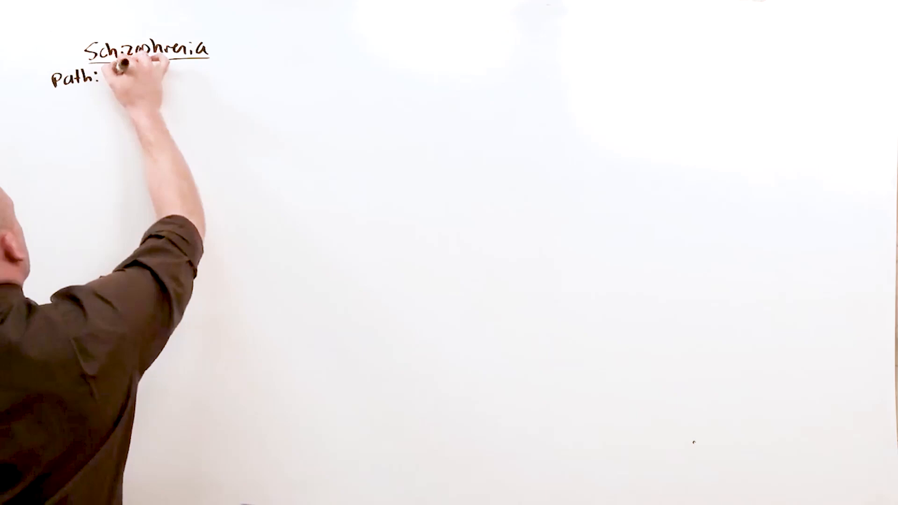
pyautogui.write('Thought Disorder')
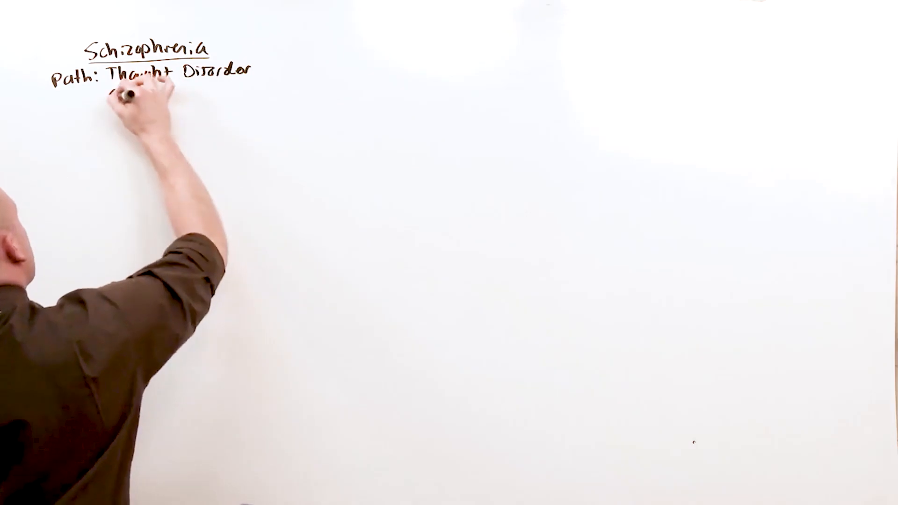
pyautogui.write('Genetic Component')
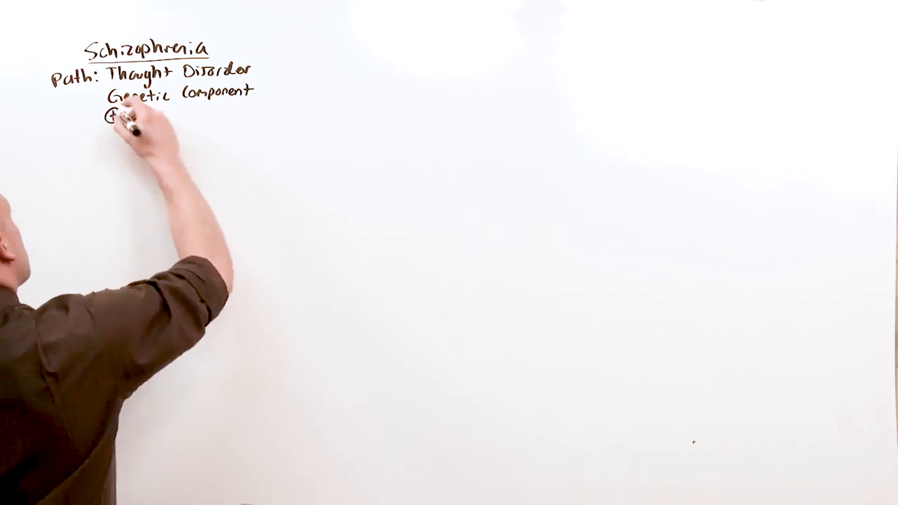
# Add the +Sx and ⊖Sx headings with the serotonin note and the '1-3' criteria notation
pyautogui.write('Sxs: ↑↑ Dopamine')
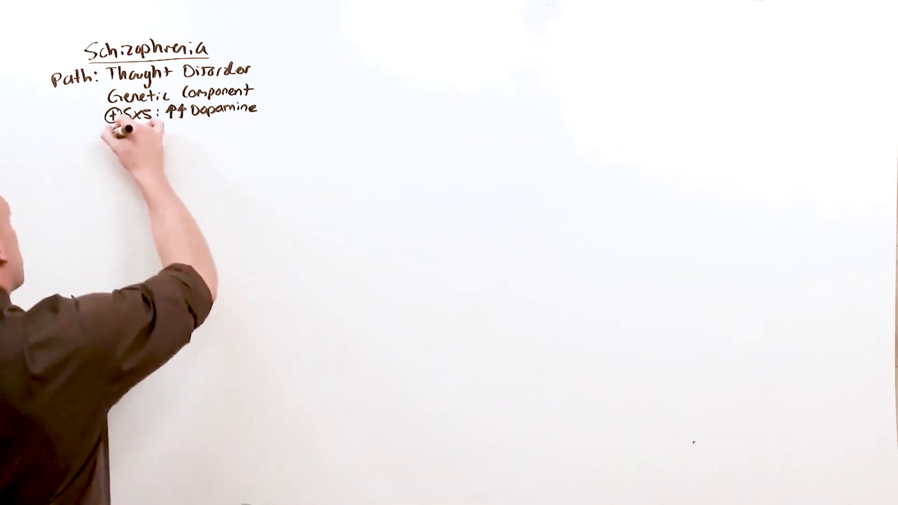
pyautogui.write('⊖Sx:')
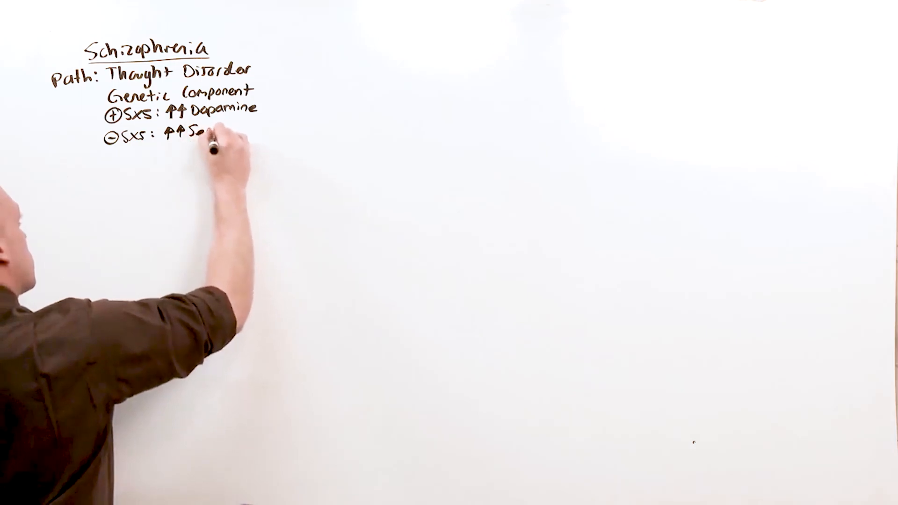
pyautogui.write('Serotonin')
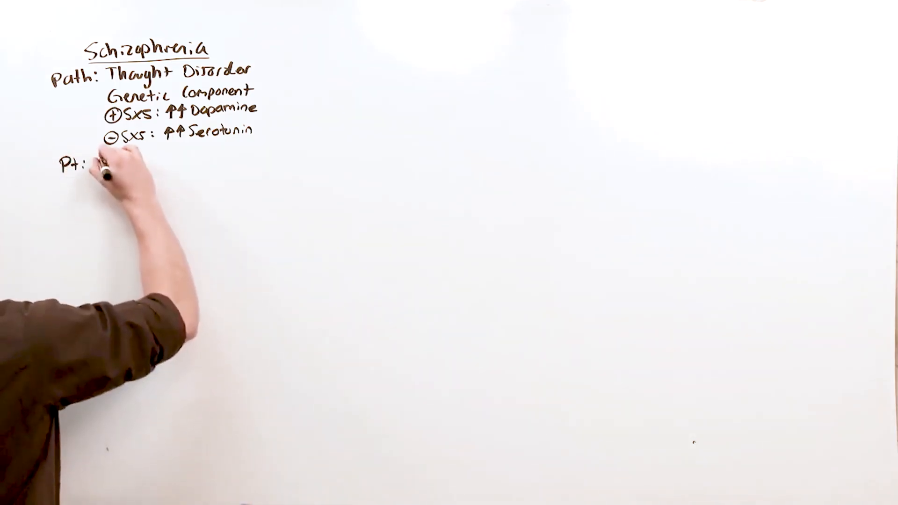
pyautogui.write('Za,')
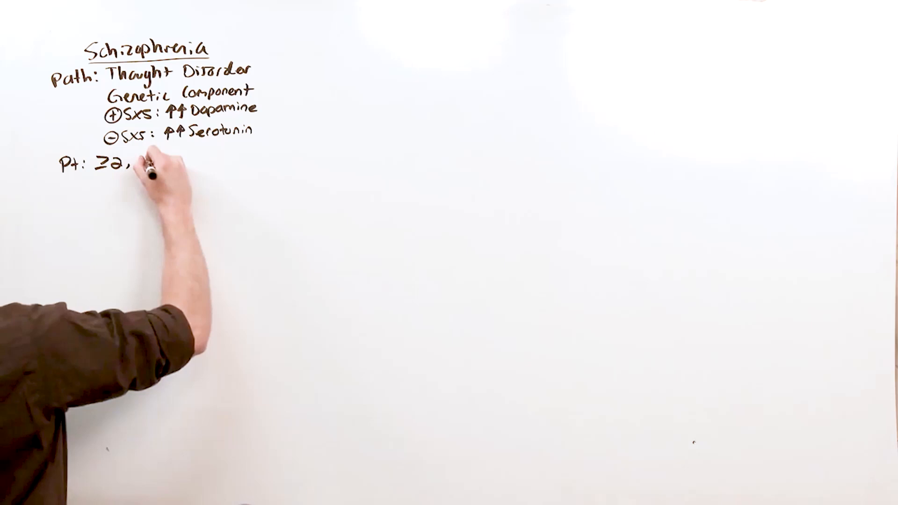
pyautogui.write('one must')
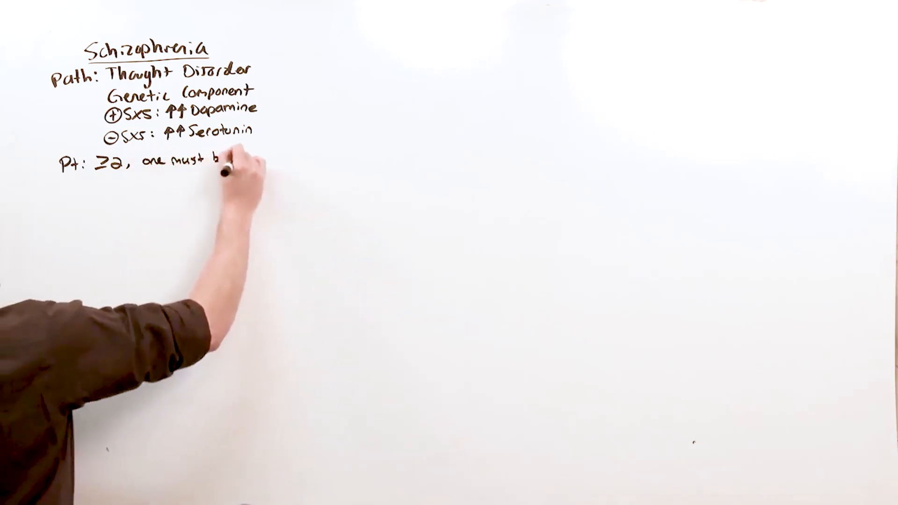
pyautogui.write('be 1-3')
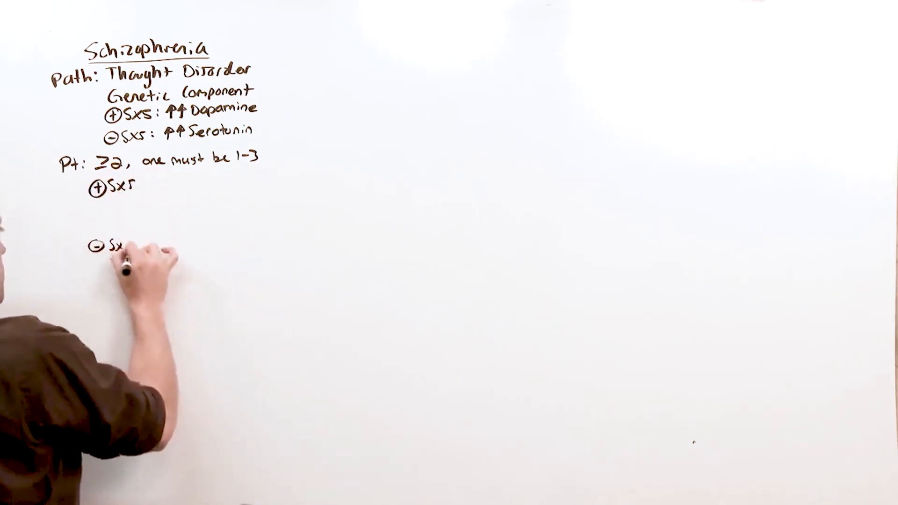
# Draw the dividing line under the positive symptoms and add the red 'Grand' (grandiosity) note
pyautogui.moveTo(91, 230); pyautogui.dragTo(258, 232)
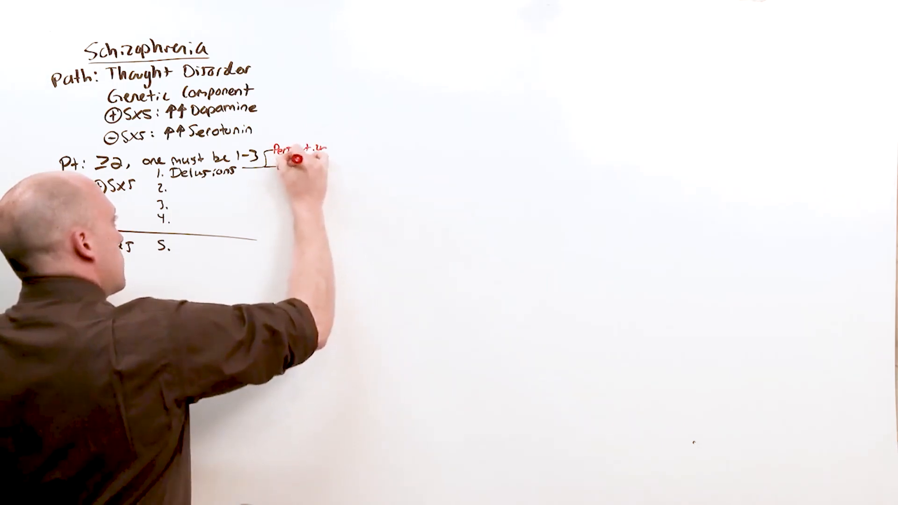
pyautogui.write('Grand')
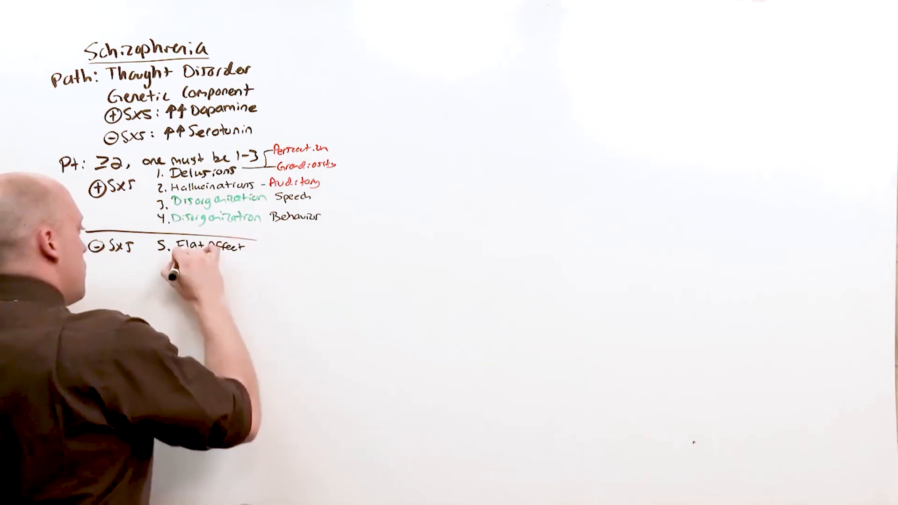
# Write 'Poverty of speech/movement' under the negative symptoms after Flat Affect
pyautogui.write('Poverty of speech/Movement')
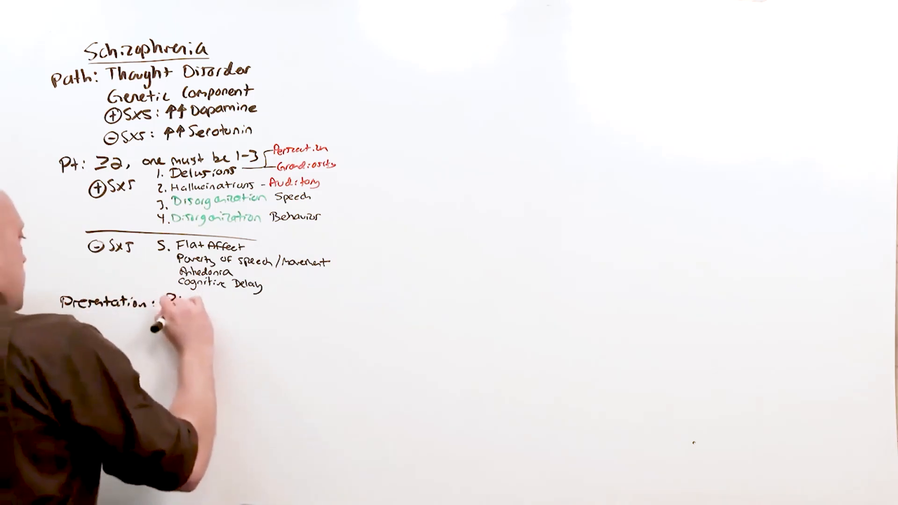
# Write 'Presentation: Psychotic Break' to start the presentation section
pyautogui.write('Psychotic Break')
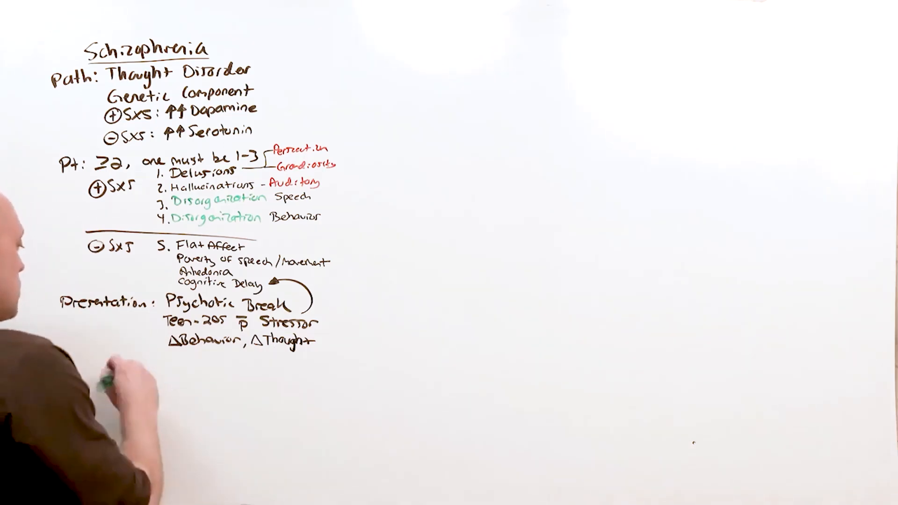
# Write the green 'Dx' heading beneath the Presentation notes
pyautogui.write('Dx')
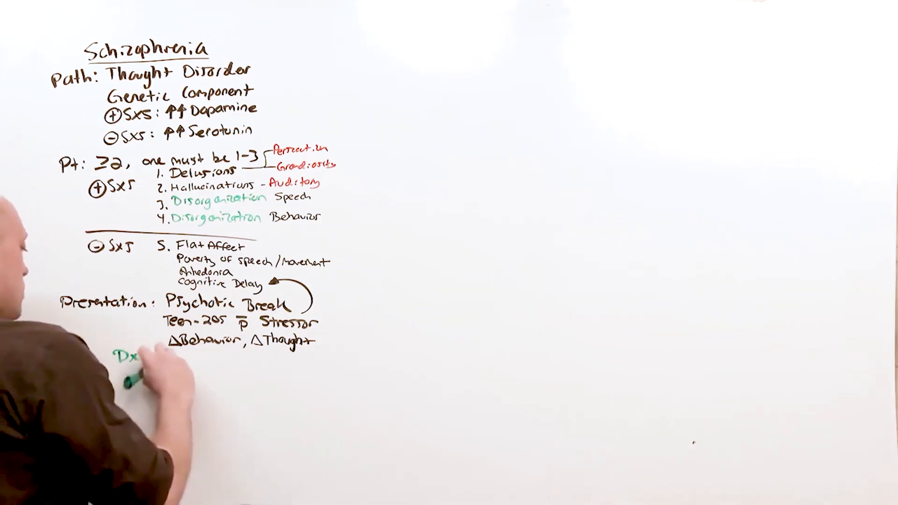